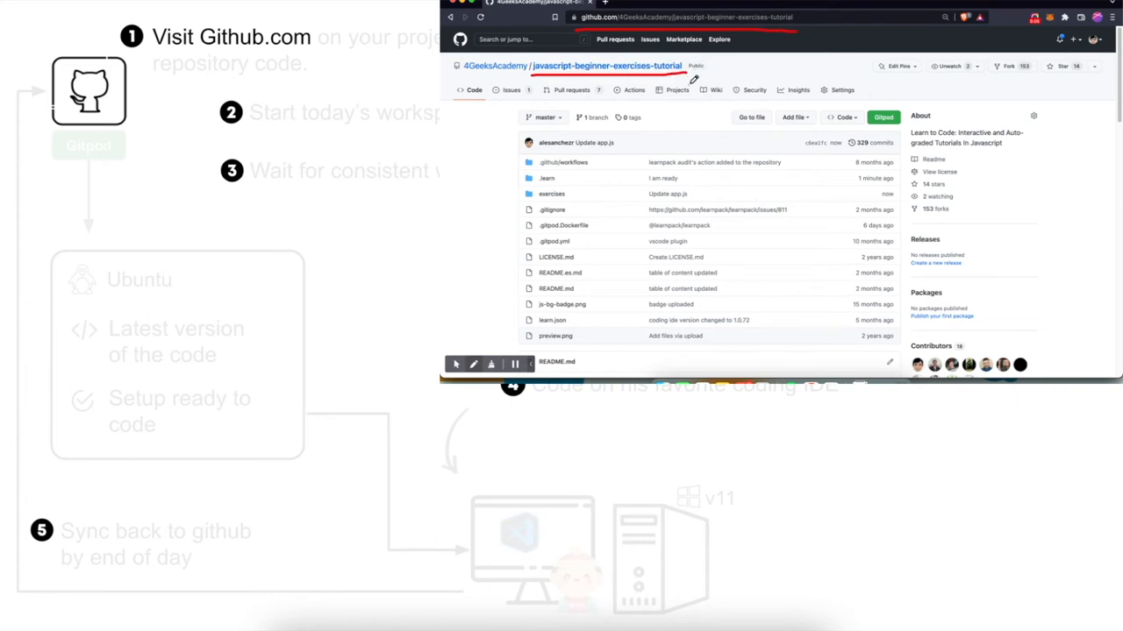
Step: Fork the 4GeeksAcademy javascript-beginner-exercises-tutorial repository into your own GitHub account
scroll("down", 3)
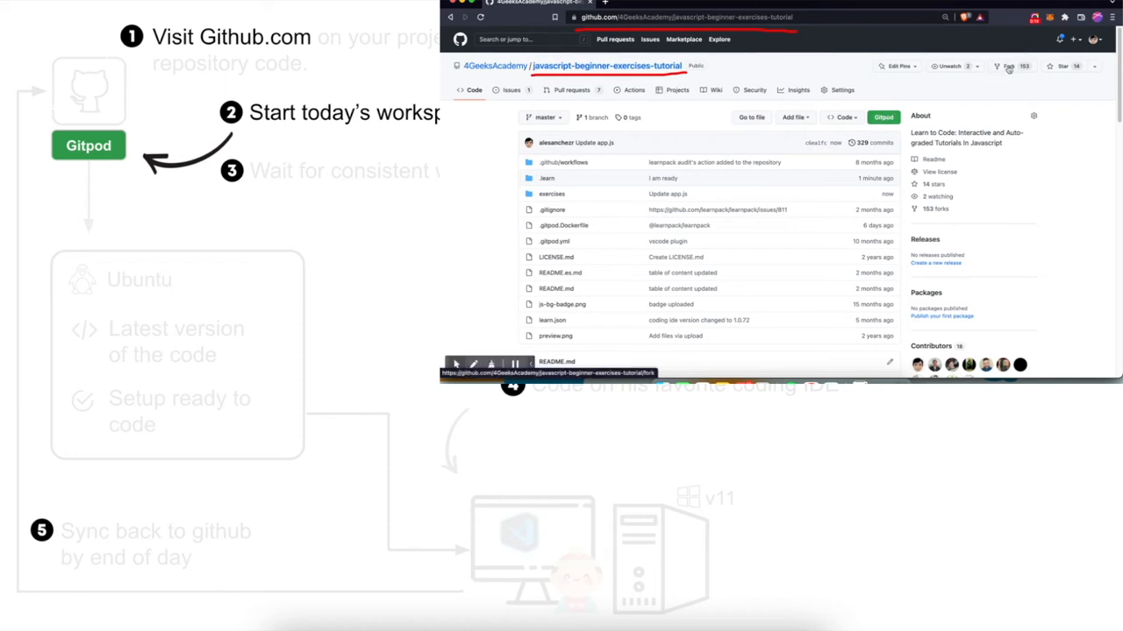
left_click(1000, 66)
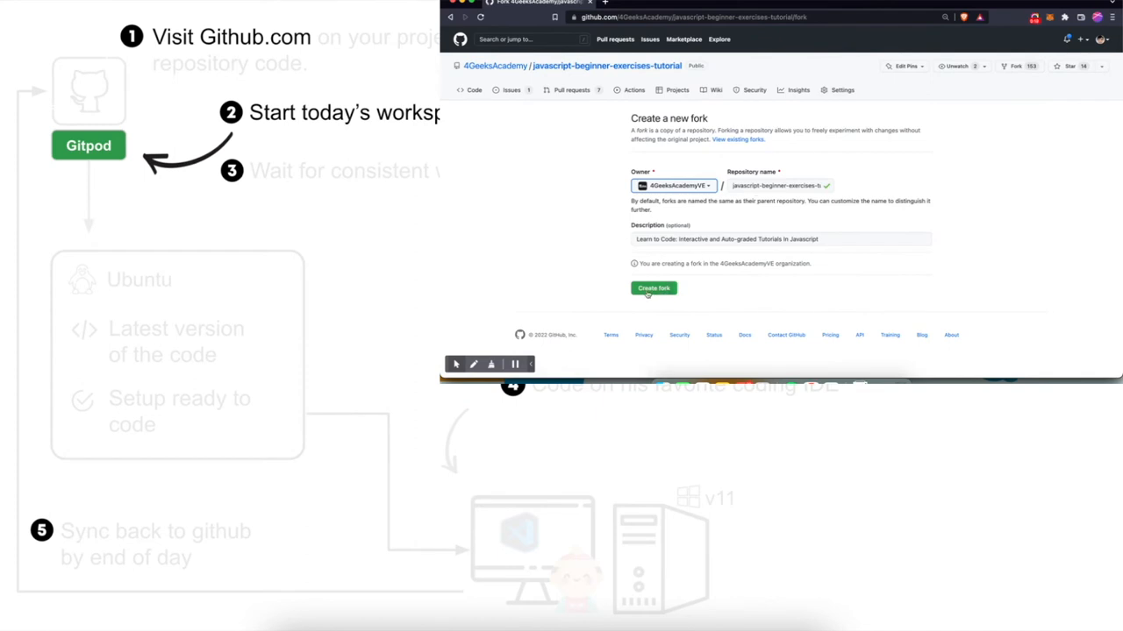
left_click(735, 141)
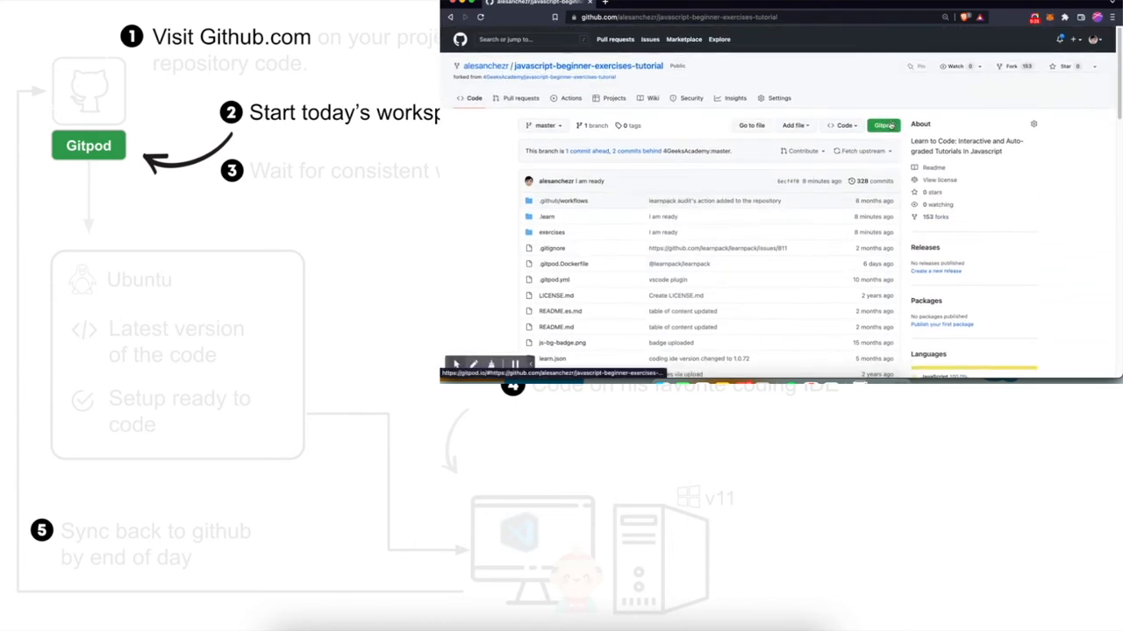
Step: Launch the forked repository in a Gitpod cloud workspace so LearnPack starts
left_click(883, 125)
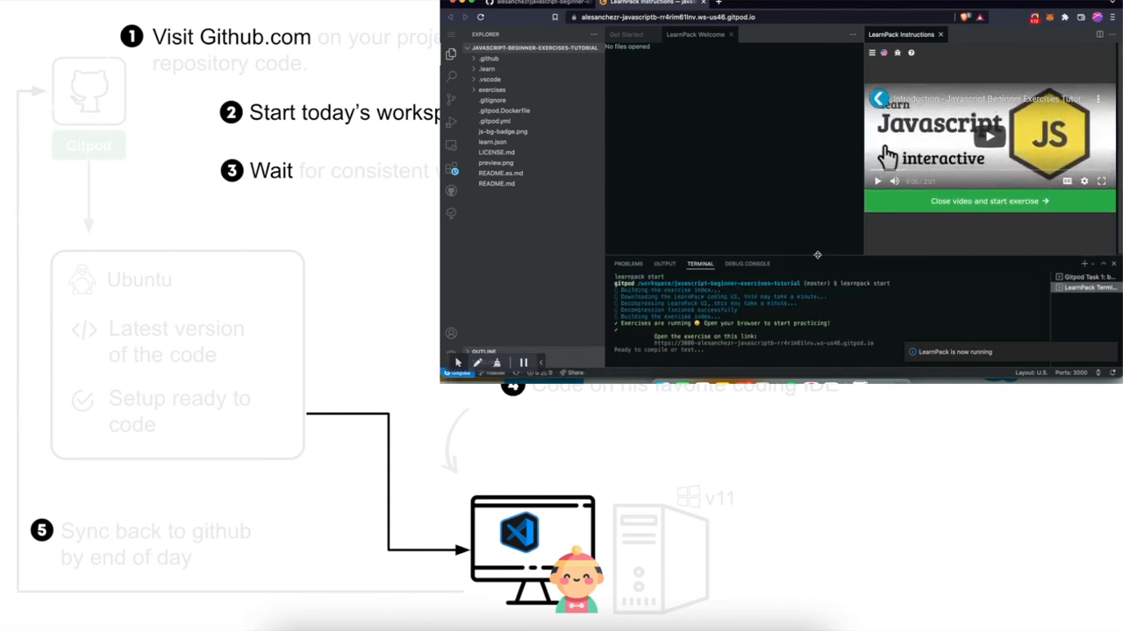
mouse_move(951, 219)
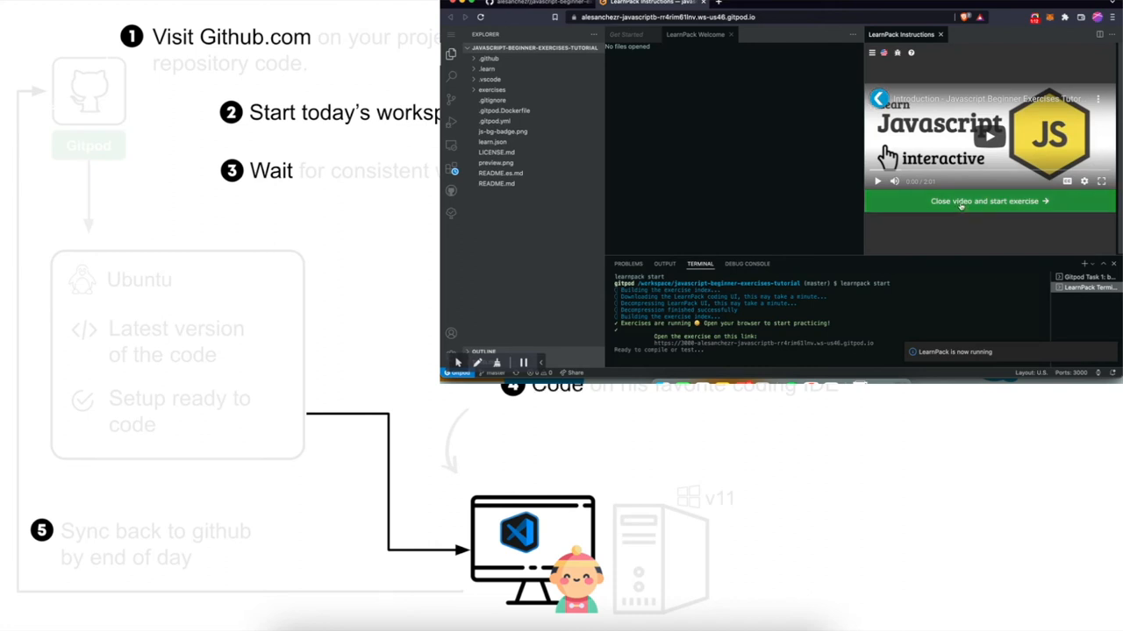
Step: Dismiss the intro video so the first exercise begins, ready for console.log("Hello World") in app.js
left_click(982, 200)
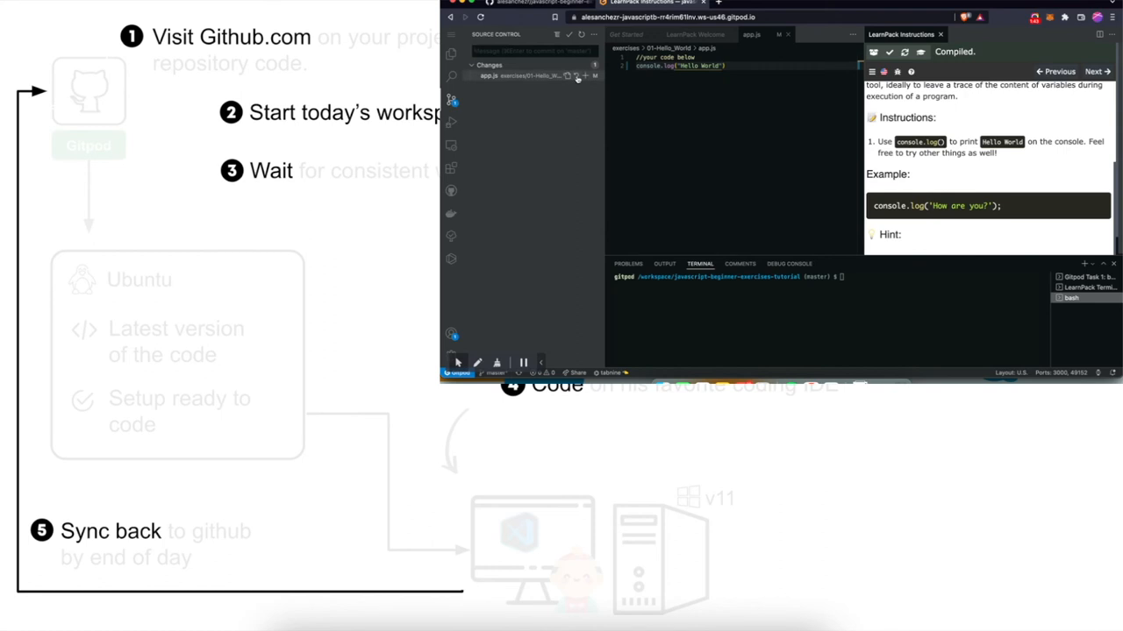
Step: Sync the Hello World commit with origin/master so the GitHub fork shows it
left_click(578, 76)
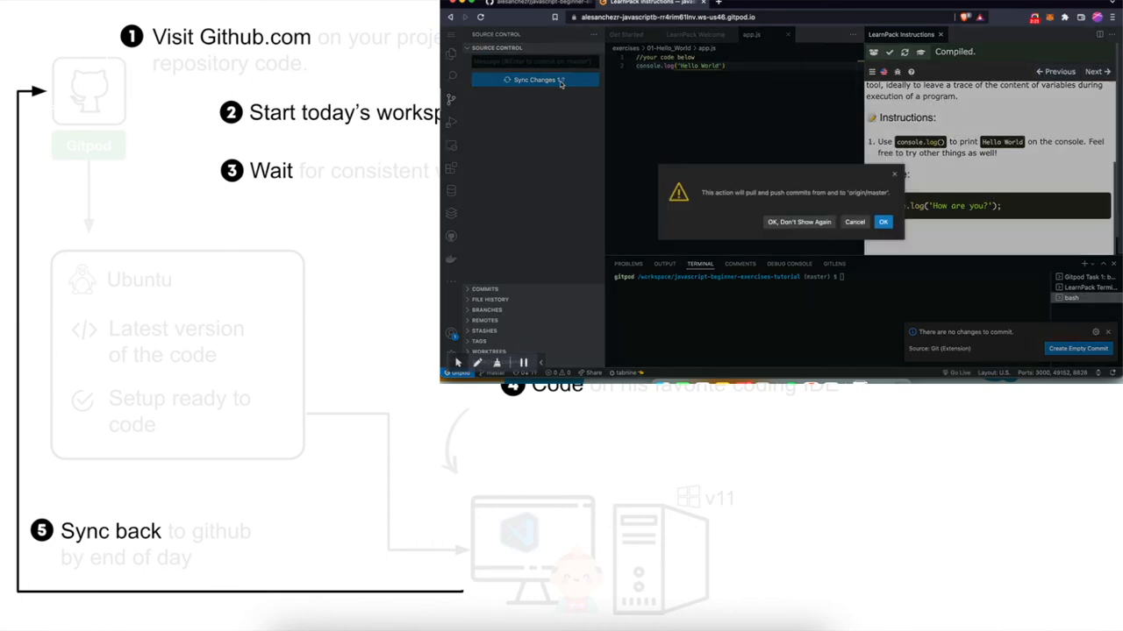
left_click(882, 221)
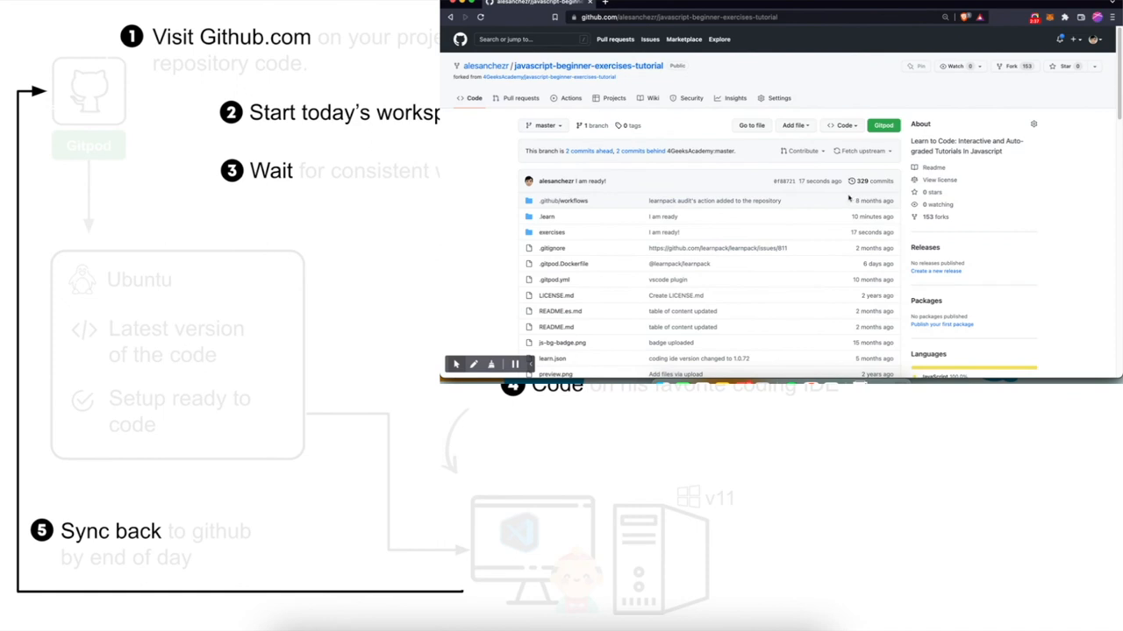
mouse_move(821, 180)
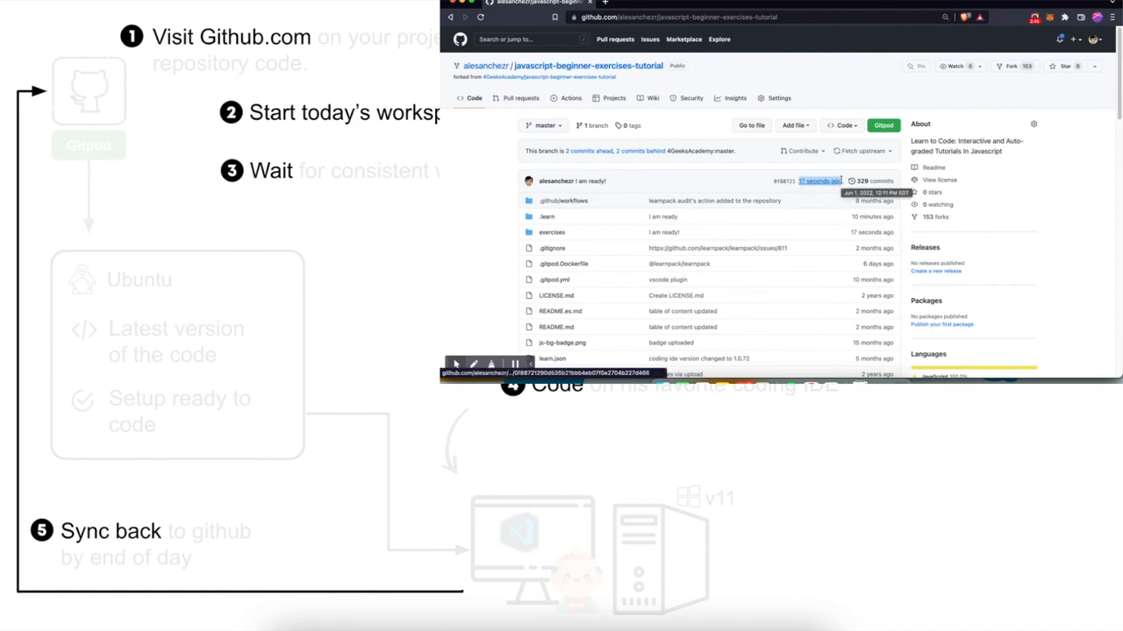